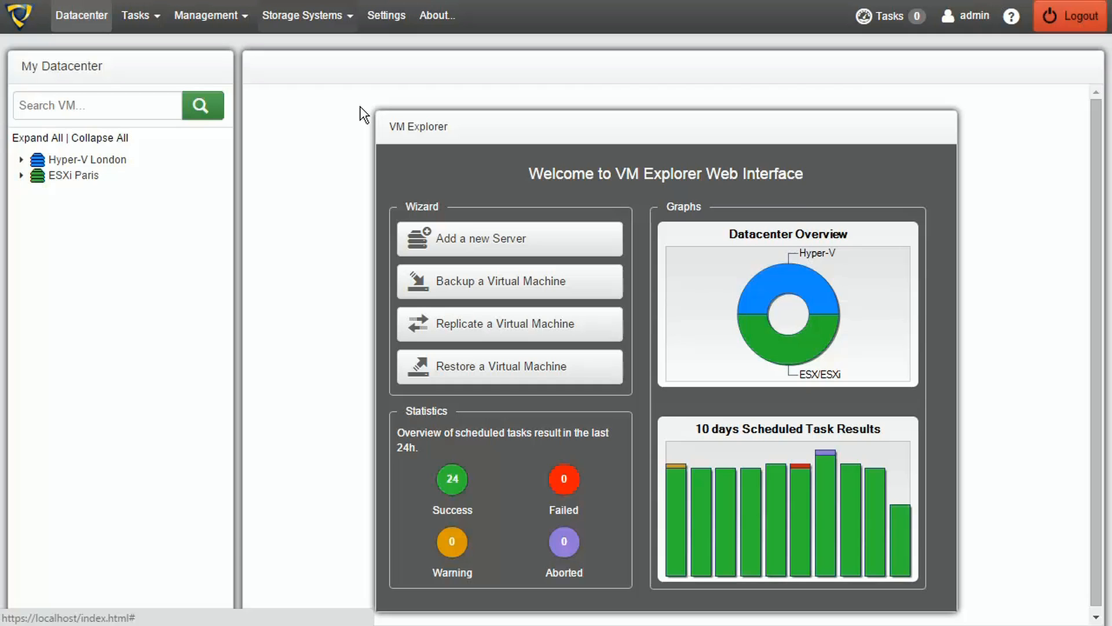
- Go to the SAN Infrastructure manager from the Storage Systems menu
{"action": "left_click", "coordinate": [303, 15]}
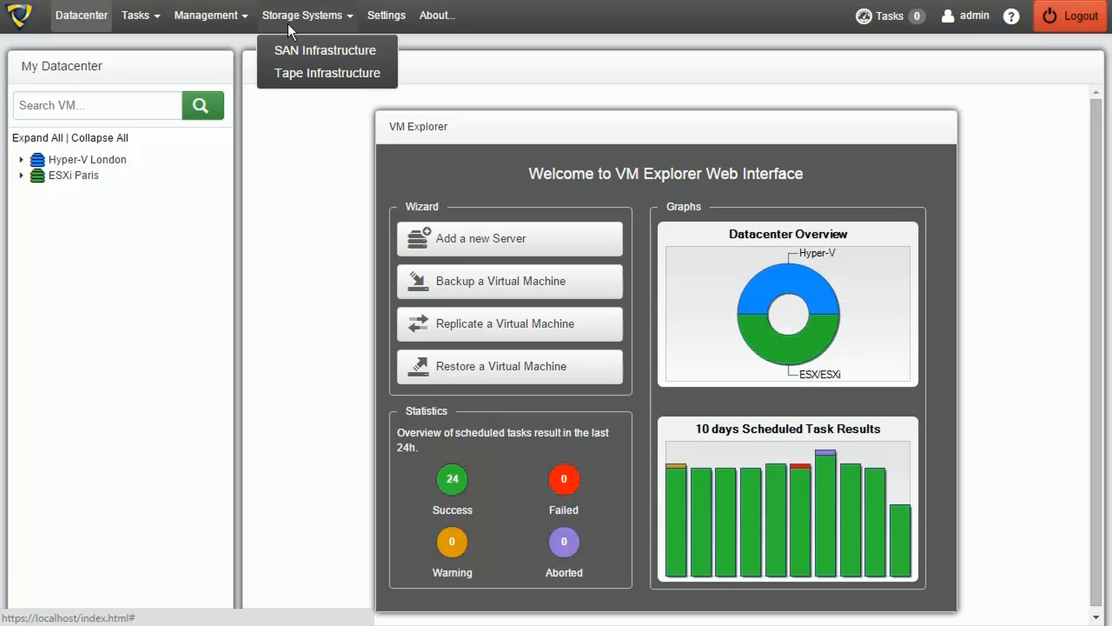
{"action": "left_click", "coordinate": [325, 50]}
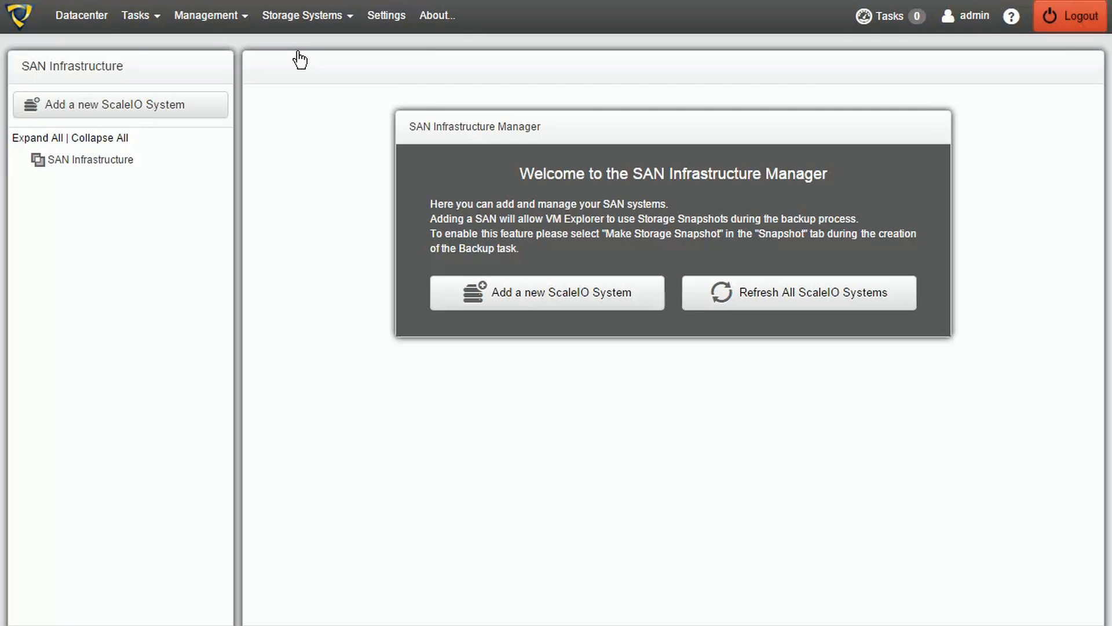
{"action": "mouse_move", "coordinate": [142, 93]}
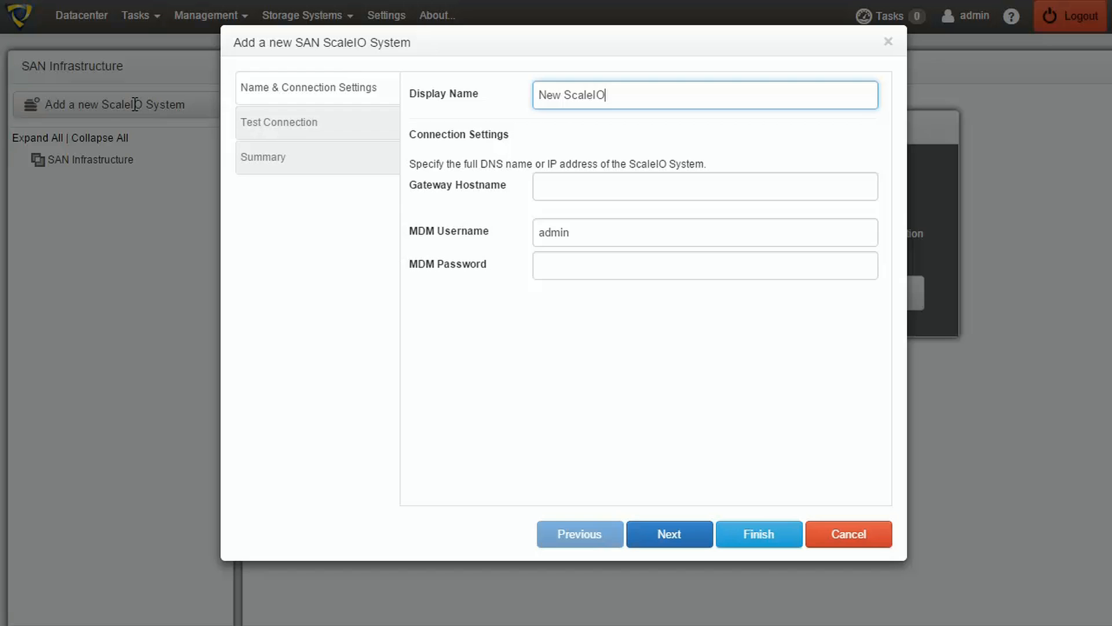
{"action": "mouse_move", "coordinate": [632, 101]}
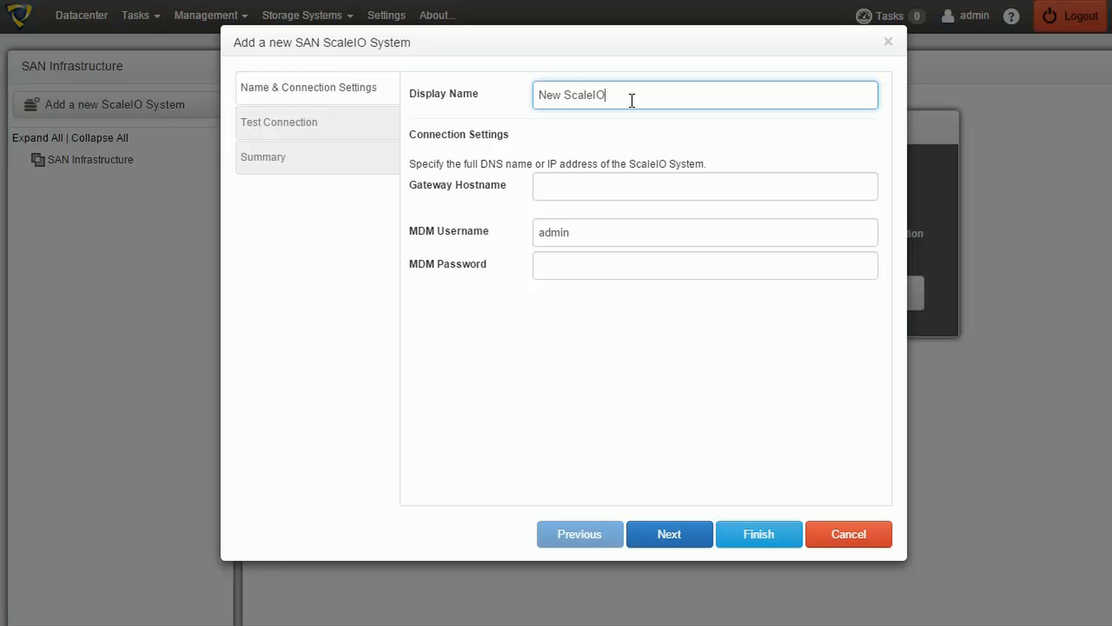
- Name the new ScaleIO system 'EMC Storage' with gateway hostname 172.17.16.100
{"action": "triple_click", "coordinate": [575, 95]}
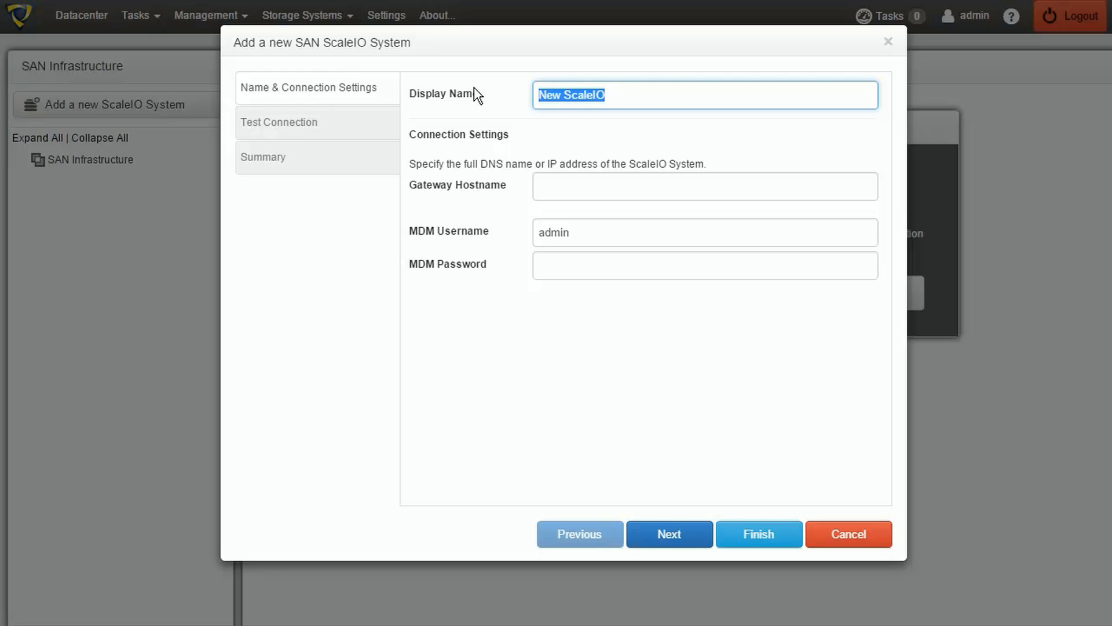
{"action": "type", "text": "EMC Stor"}
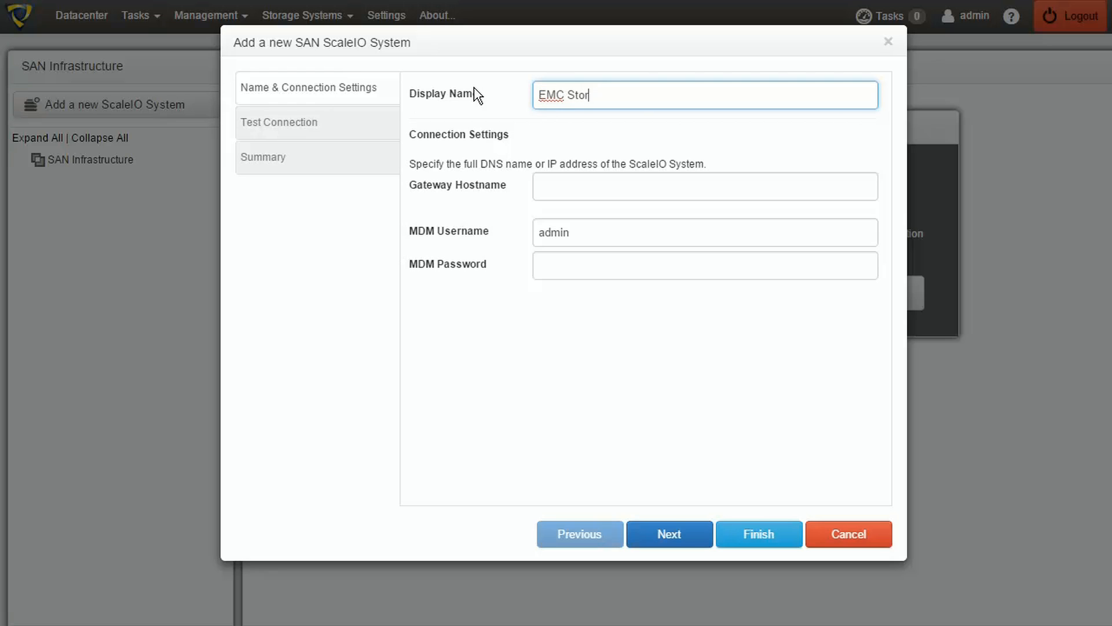
{"action": "type", "text": "age"}
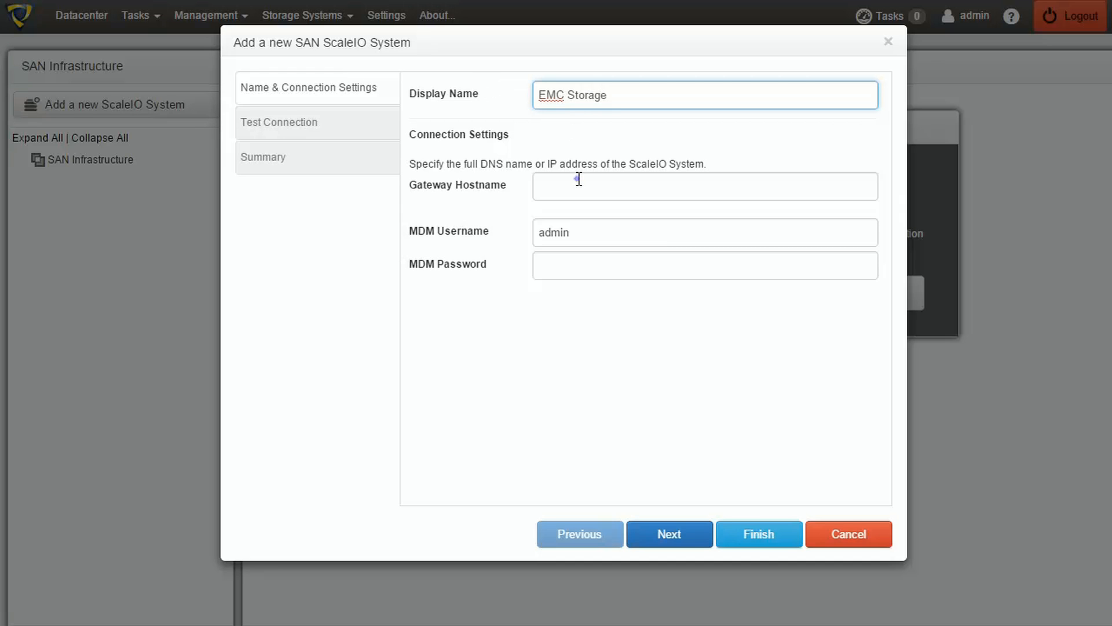
{"action": "type", "text": "172.17.16."}
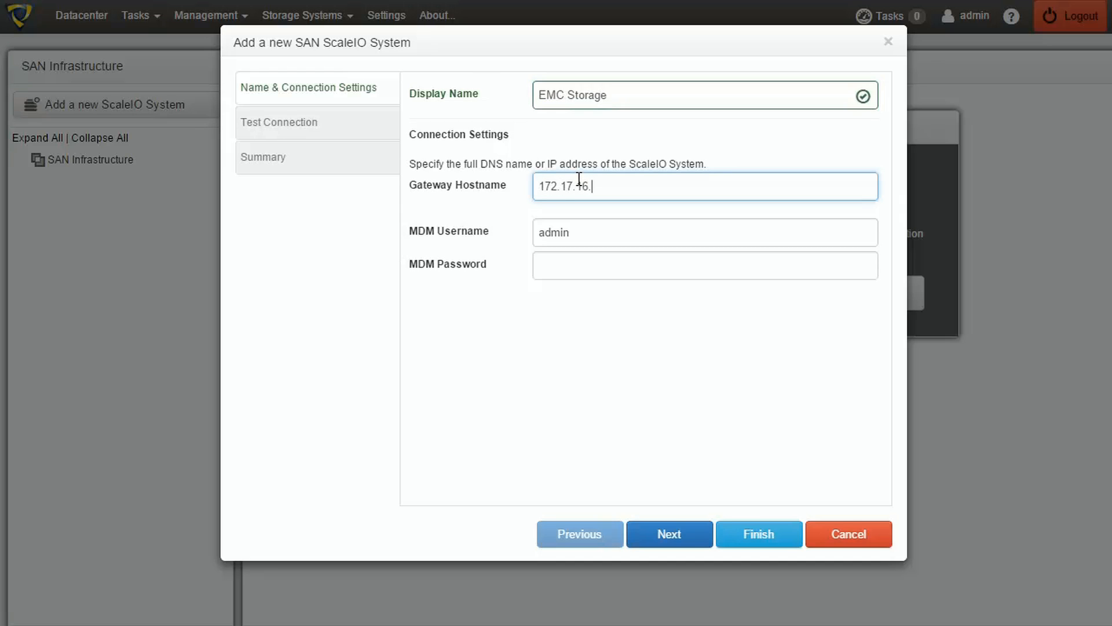
{"action": "type", "text": "100"}
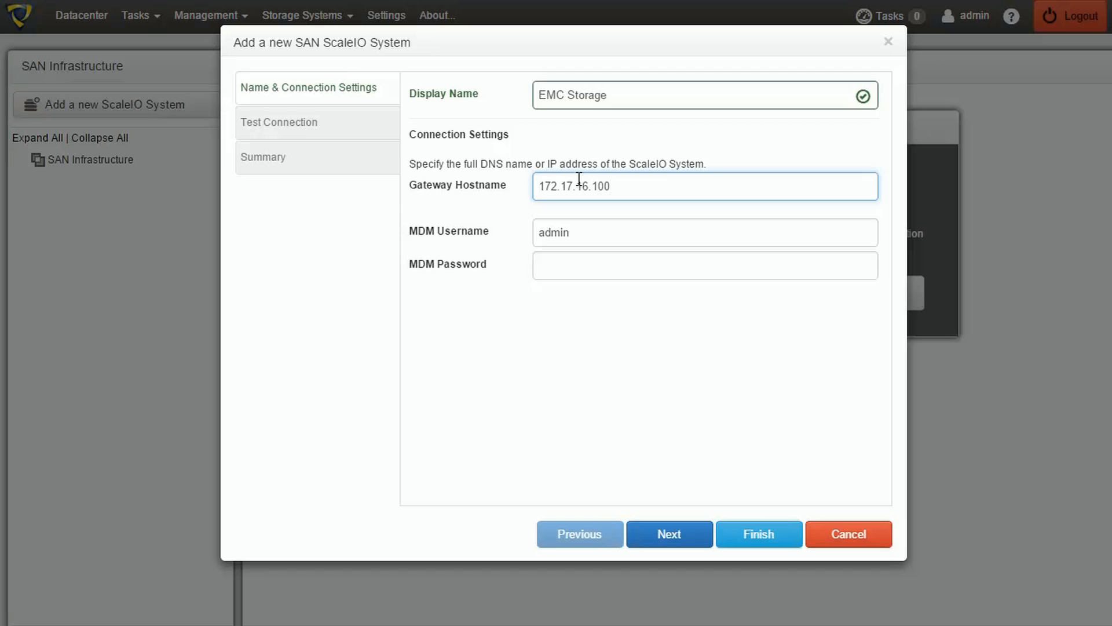
{"action": "mouse_move", "coordinate": [595, 257]}
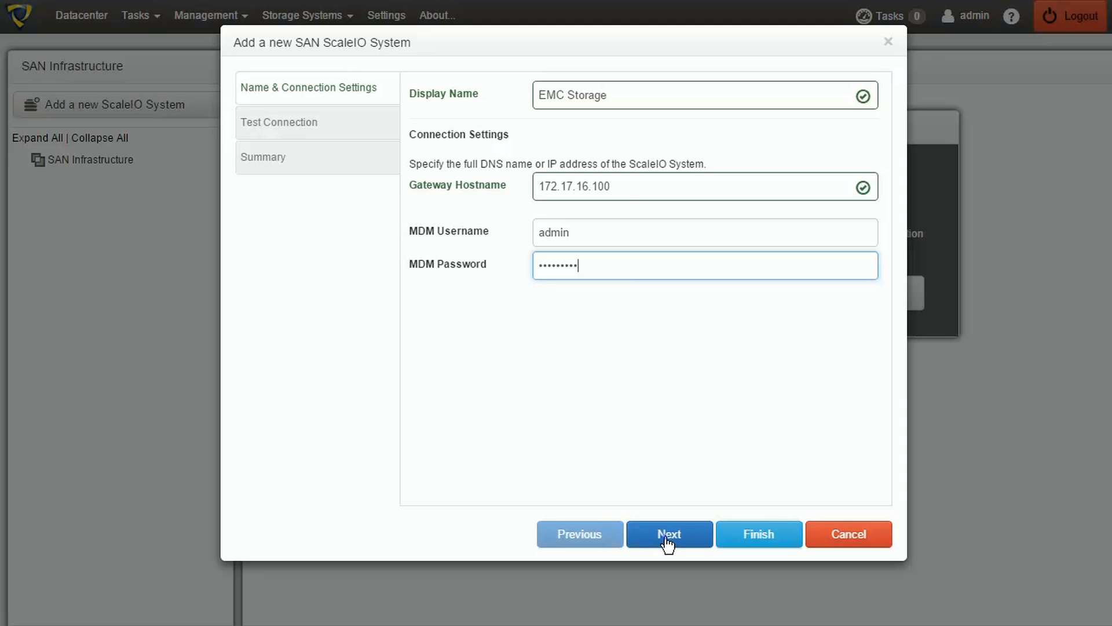
- Test the EMC Storage connection, review the summary, and save the system
{"action": "left_click", "coordinate": [667, 534]}
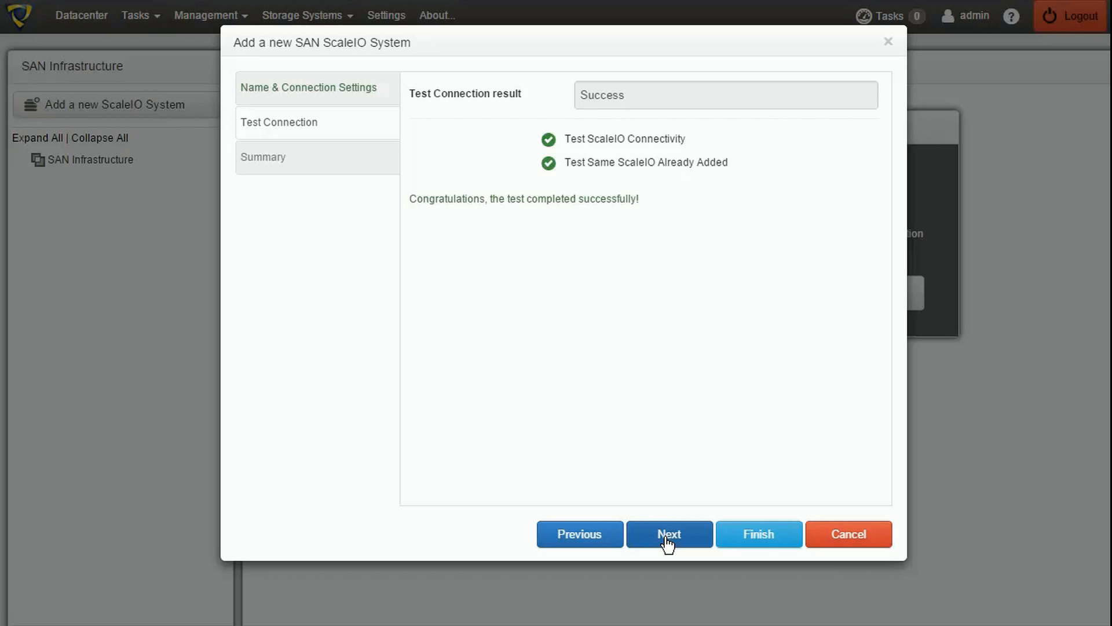
{"action": "left_click", "coordinate": [668, 533]}
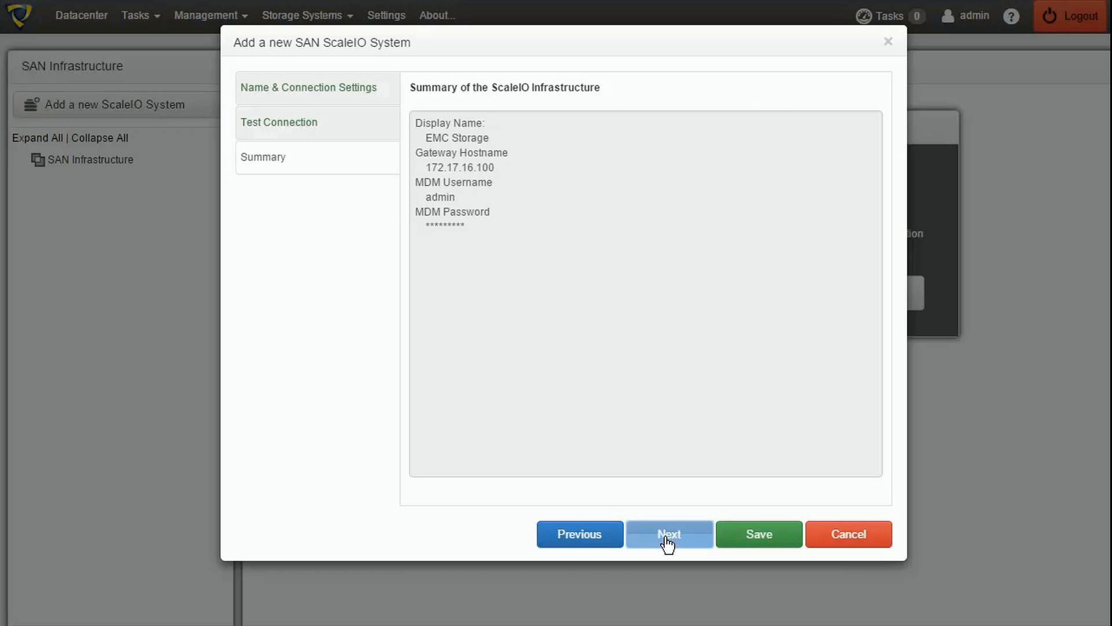
{"action": "mouse_move", "coordinate": [685, 543]}
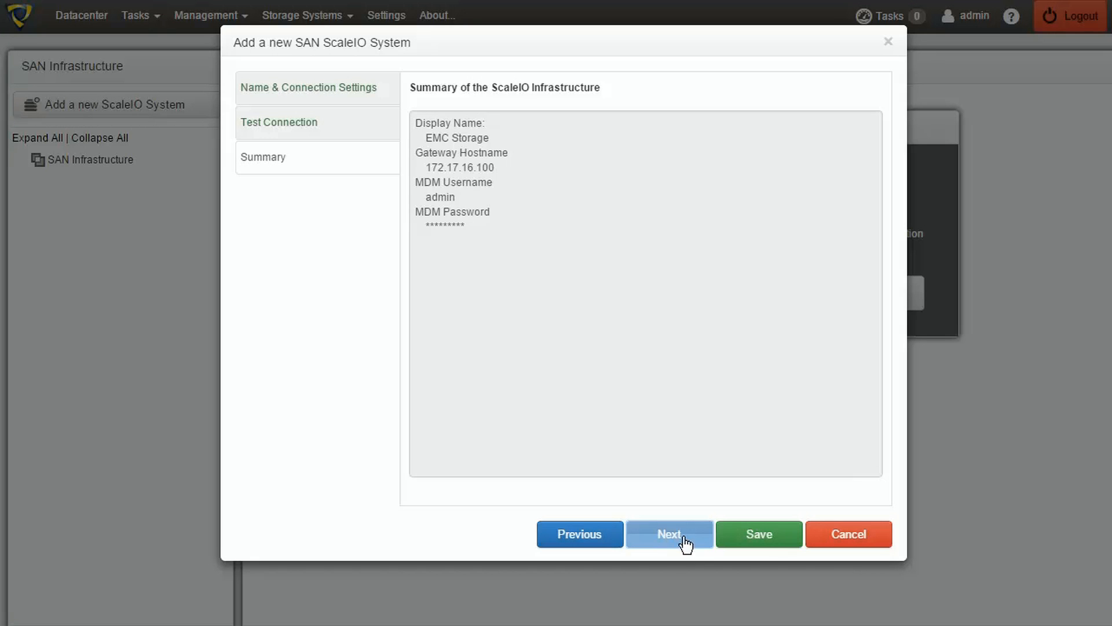
{"action": "left_click", "coordinate": [758, 534]}
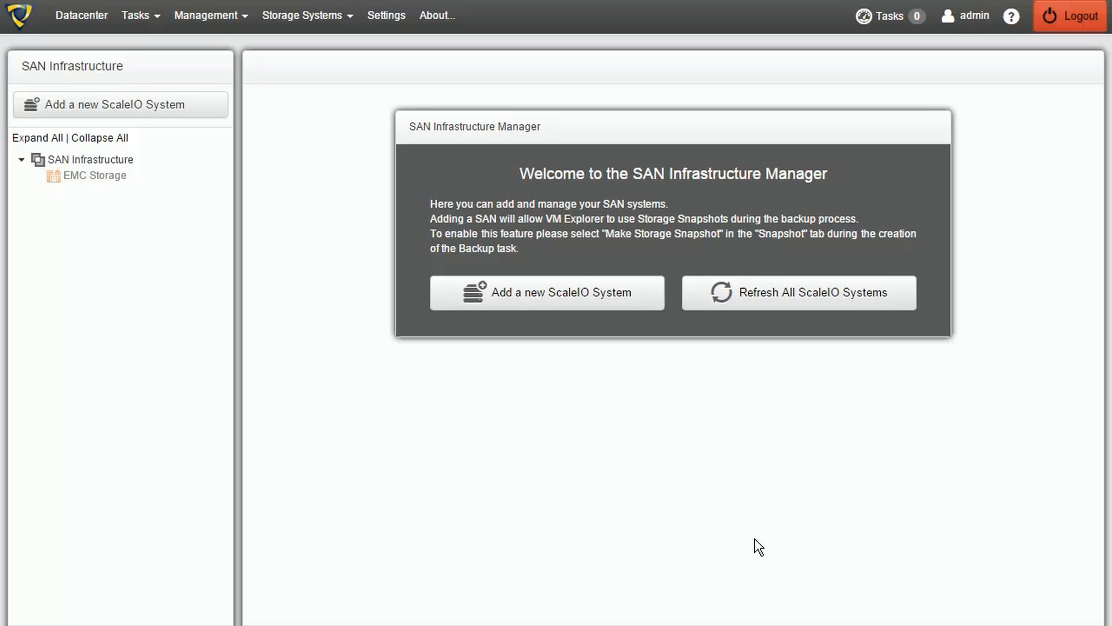
{"action": "mouse_move", "coordinate": [563, 537]}
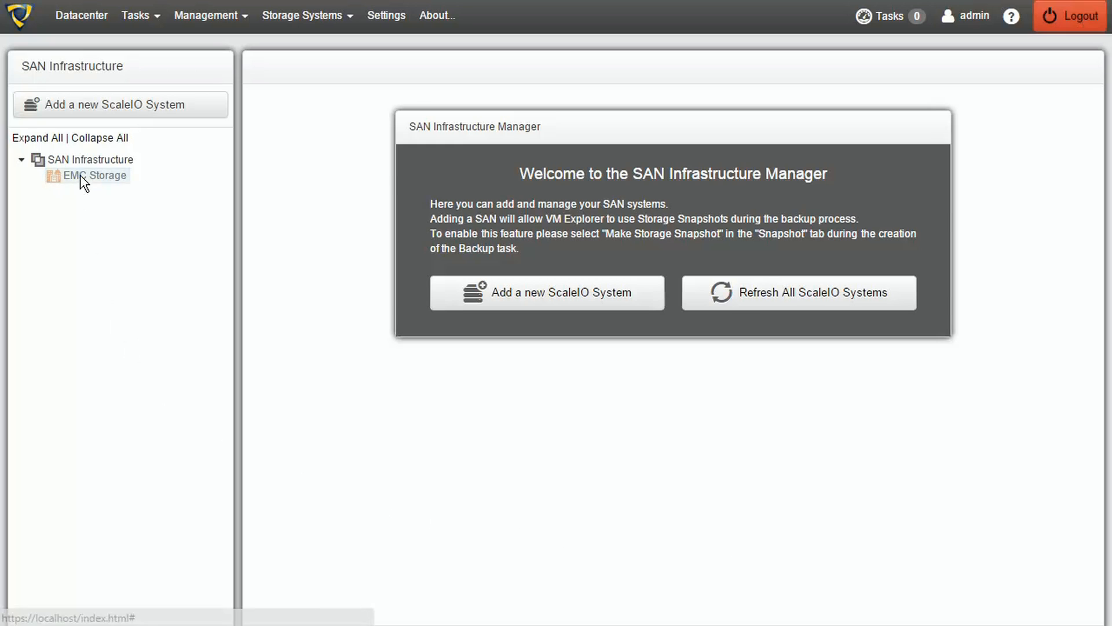
- Show EMC Storage's overview and expand it to list SDC and Volumes
{"action": "left_click", "coordinate": [94, 175]}
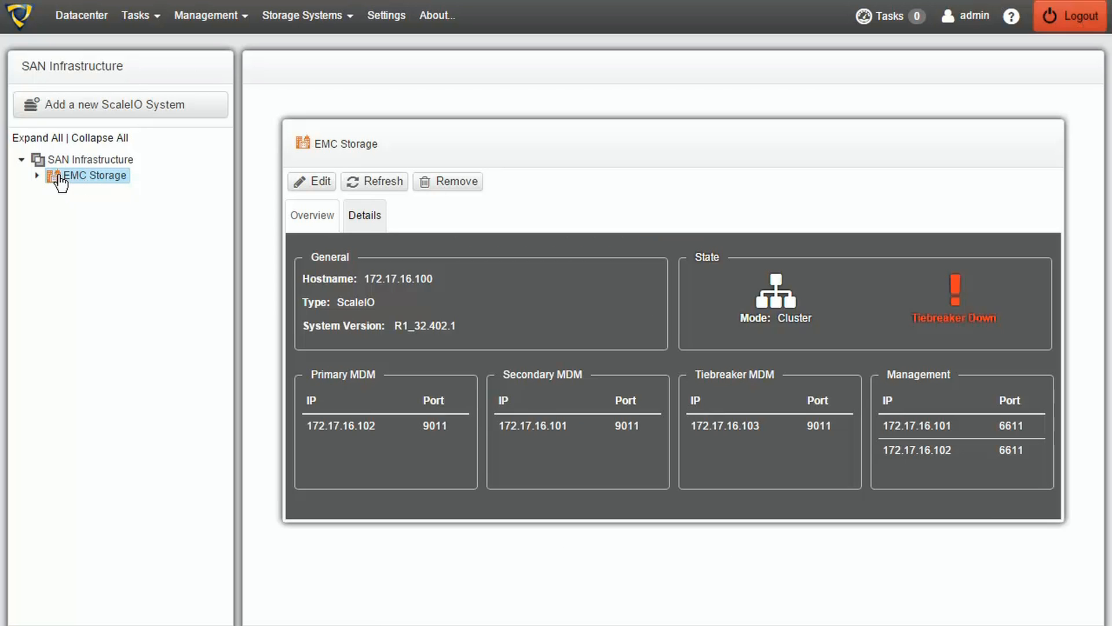
{"action": "left_click", "coordinate": [37, 175]}
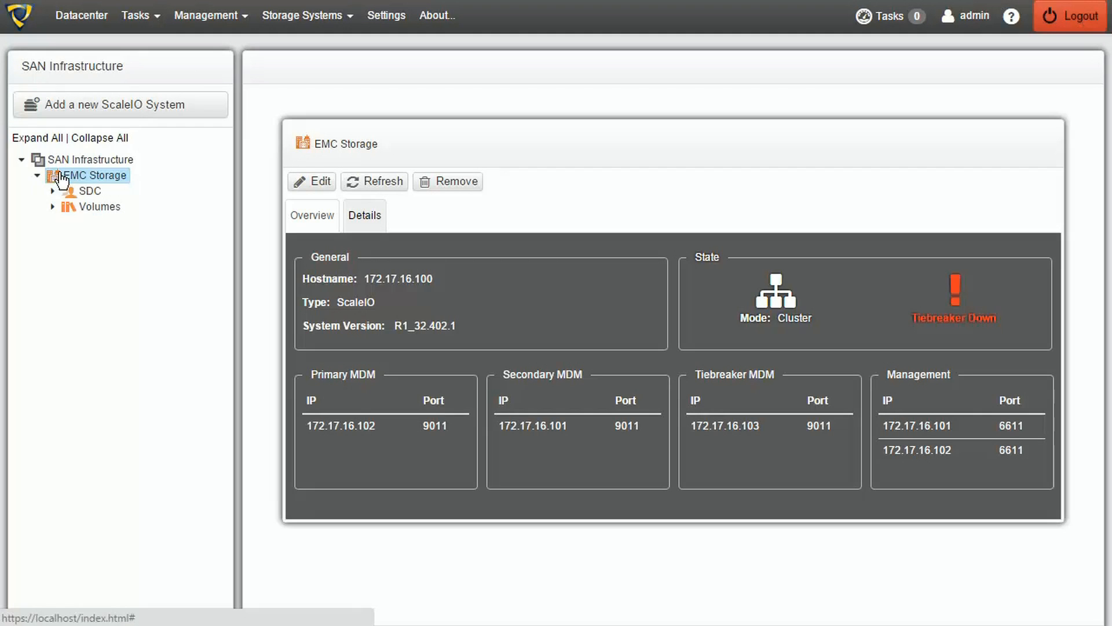
{"action": "left_click", "coordinate": [135, 15]}
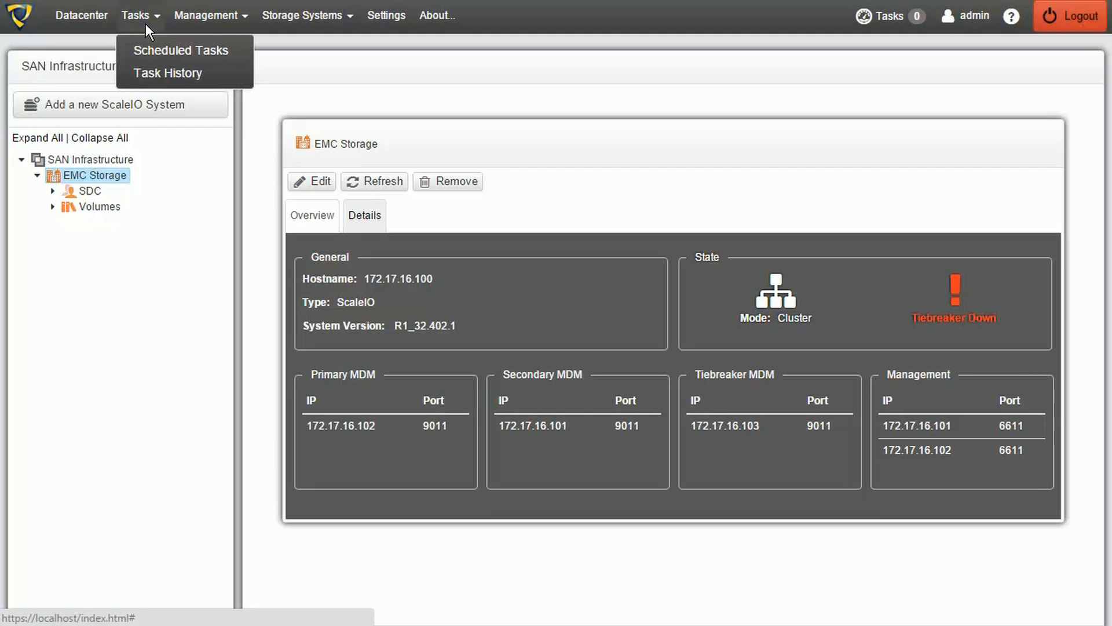
- Enable 'Make storage snapshot' in the Daily Backup task's snapshot settings
{"action": "left_click", "coordinate": [183, 50]}
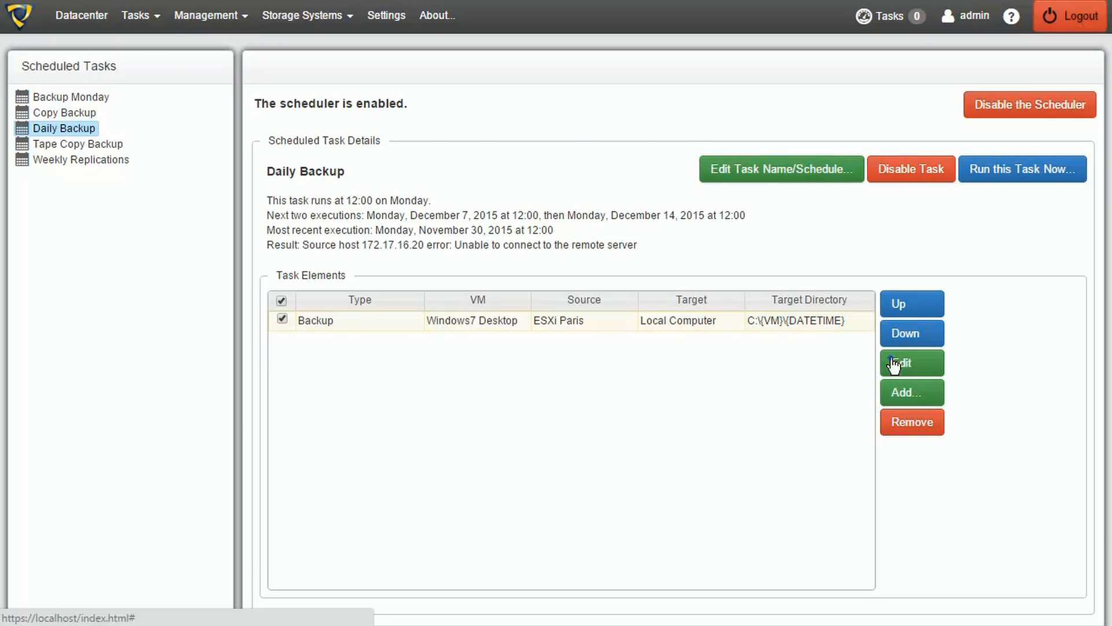
{"action": "left_click", "coordinate": [911, 363]}
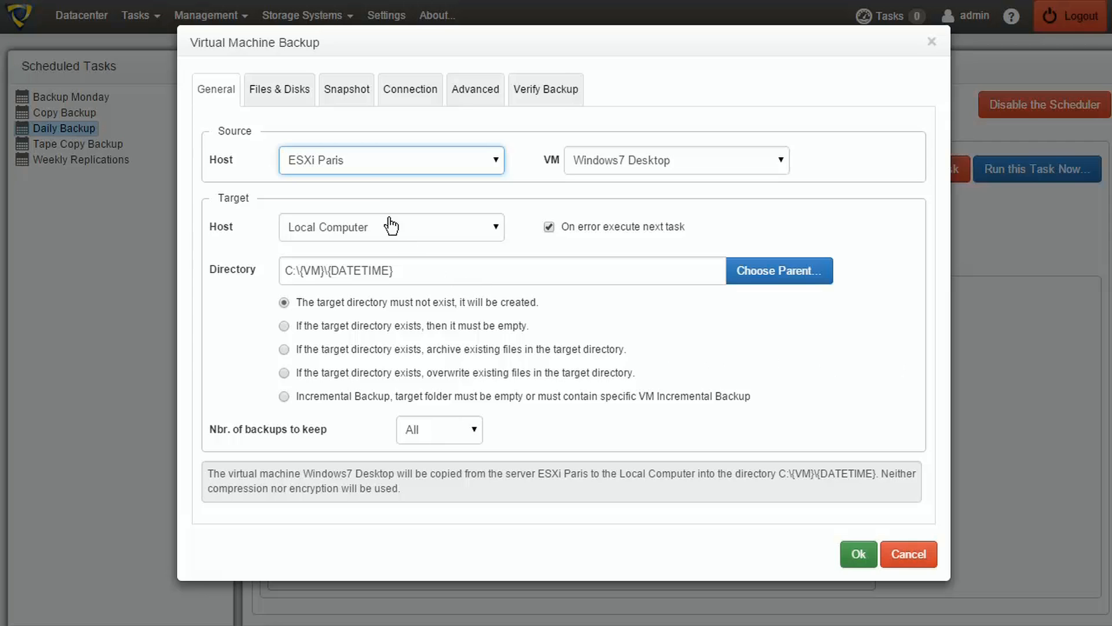
{"action": "left_click", "coordinate": [347, 88]}
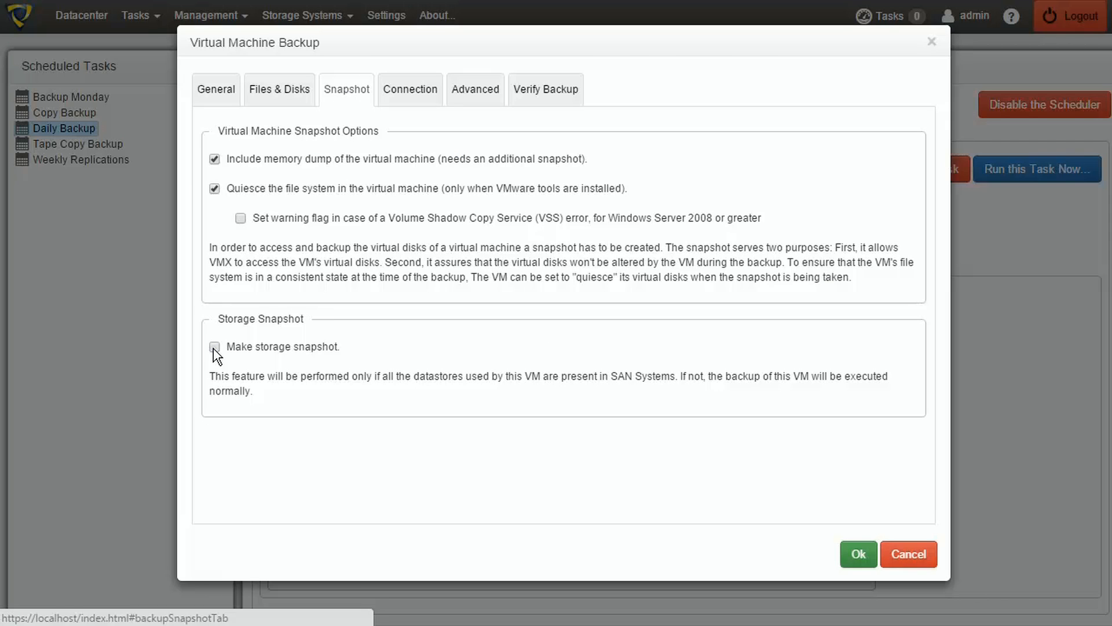
{"action": "left_click", "coordinate": [215, 346]}
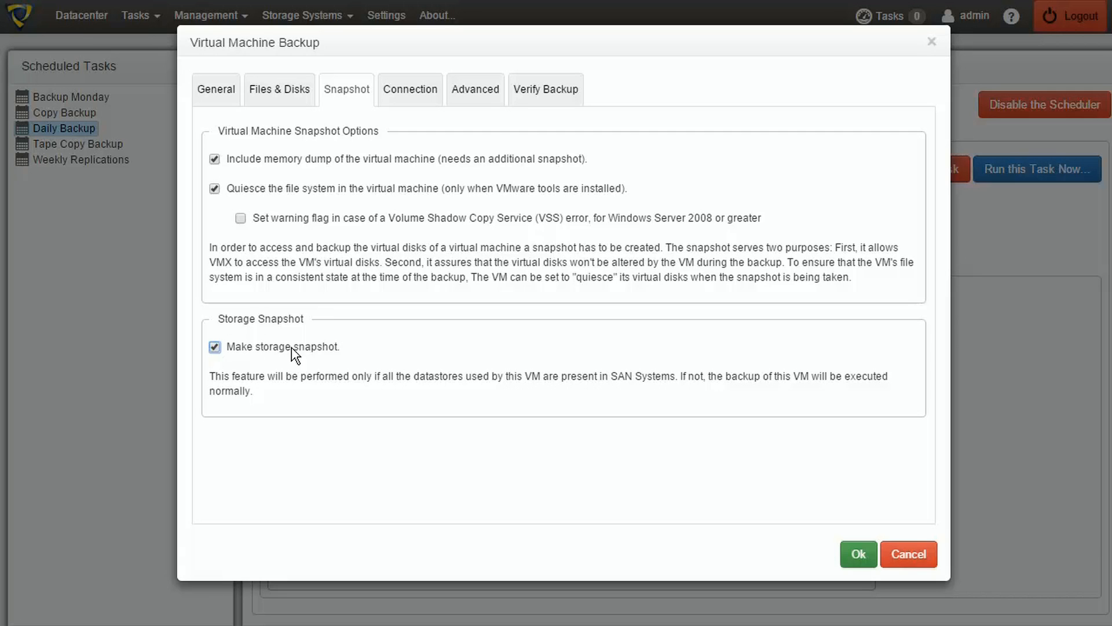
{"action": "mouse_move", "coordinate": [513, 335]}
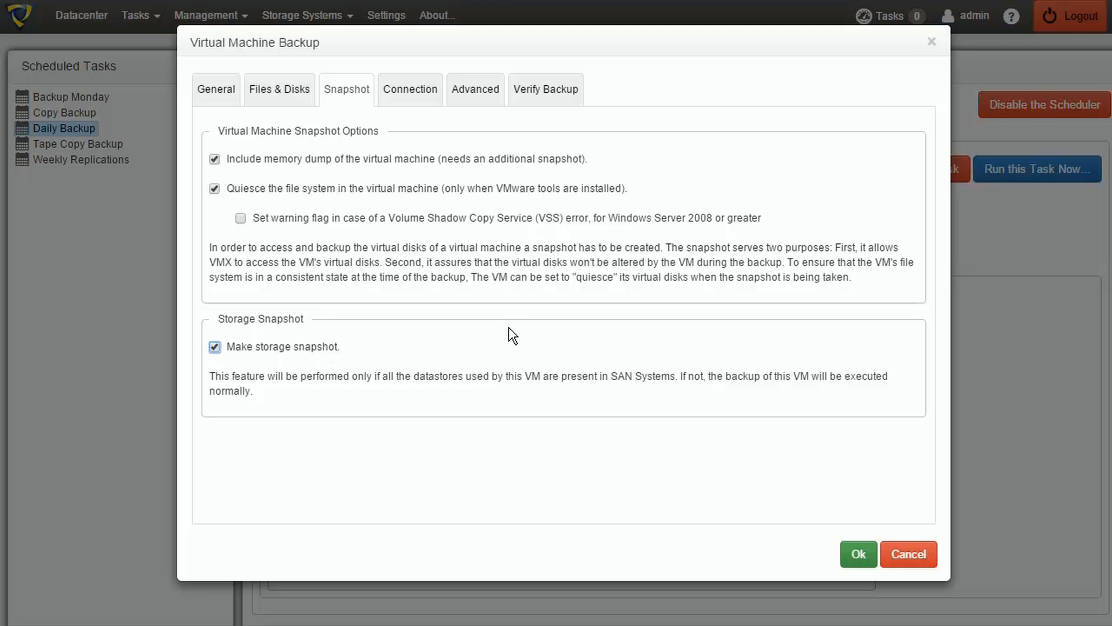